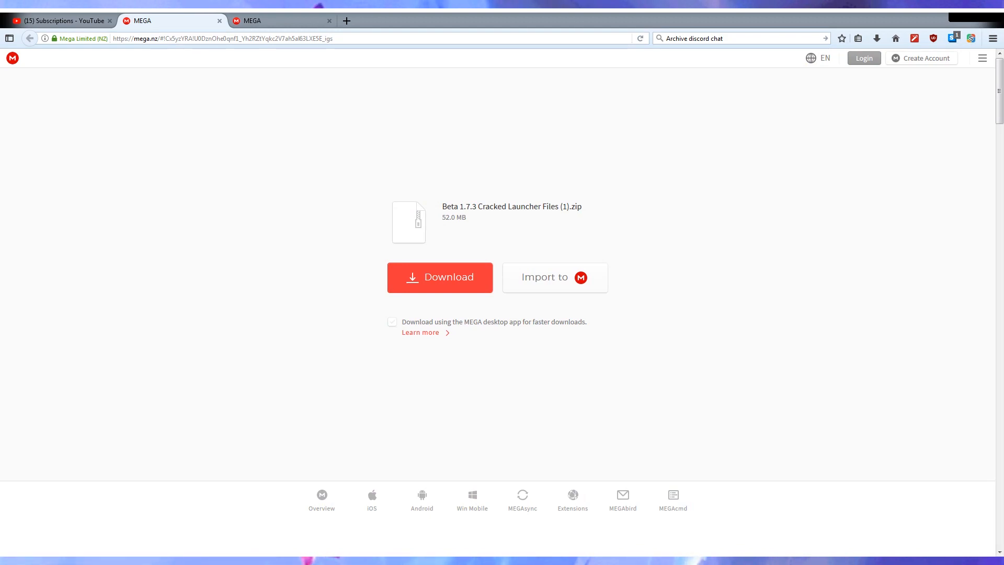
- Download the Beta 1.7.3 Cracked Launcher Files zip from the MEGA page
{"action": "double_click", "coordinate": [499, 206]}
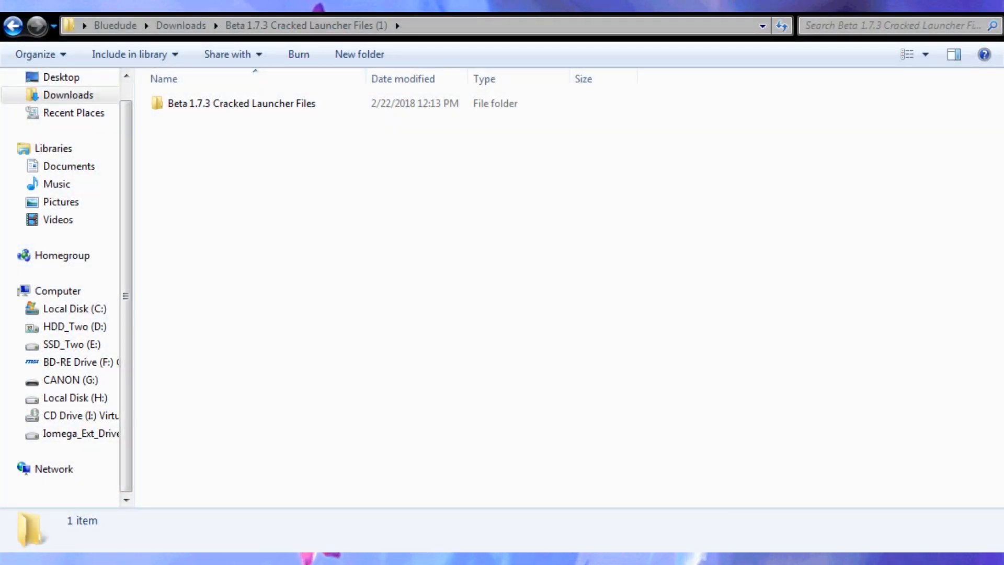
- Open the inner Beta 1.7.3 Cracked Launcher Files folder and look over its items
{"action": "left_click", "coordinate": [243, 103]}
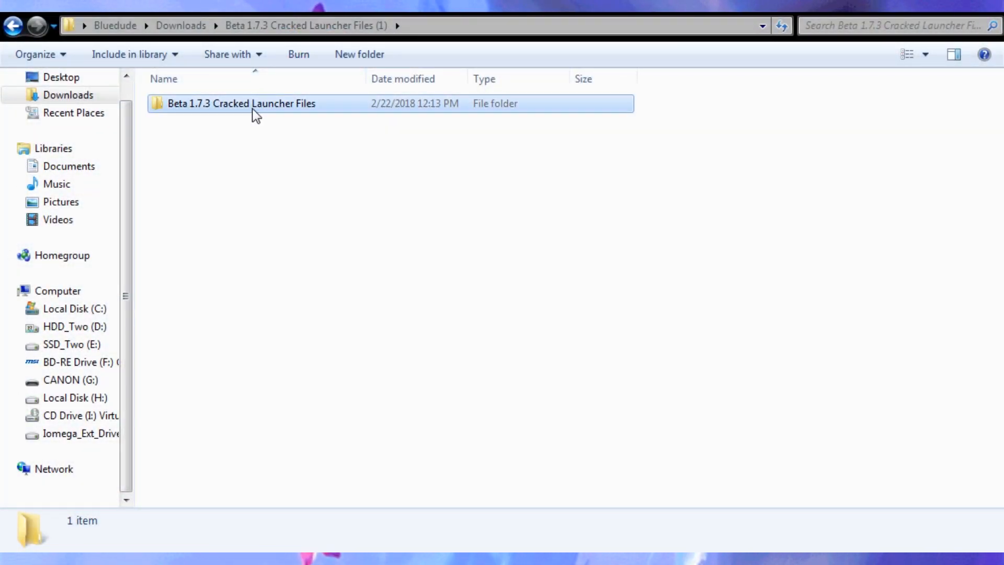
{"action": "double_click", "coordinate": [241, 103]}
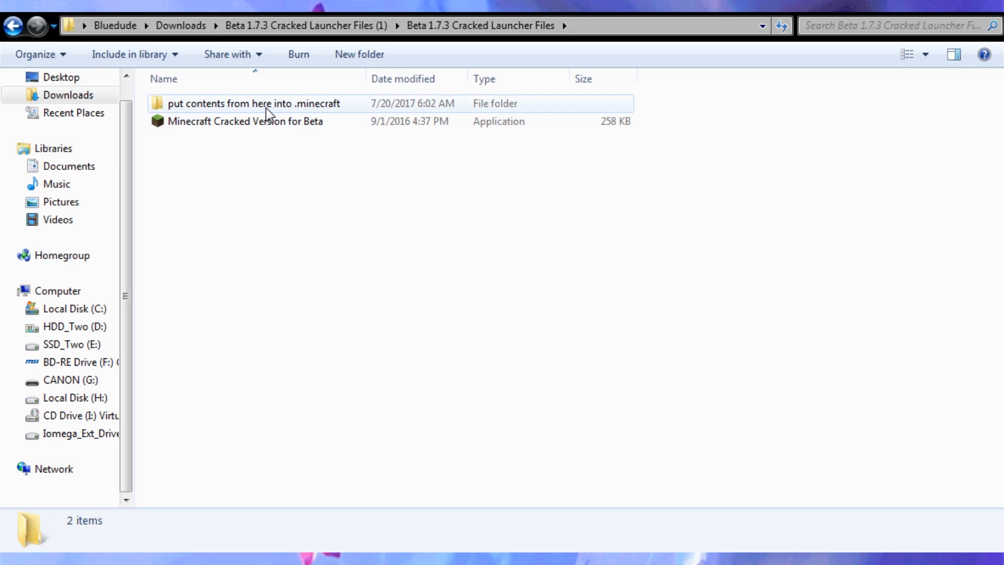
{"action": "left_click", "coordinate": [245, 121]}
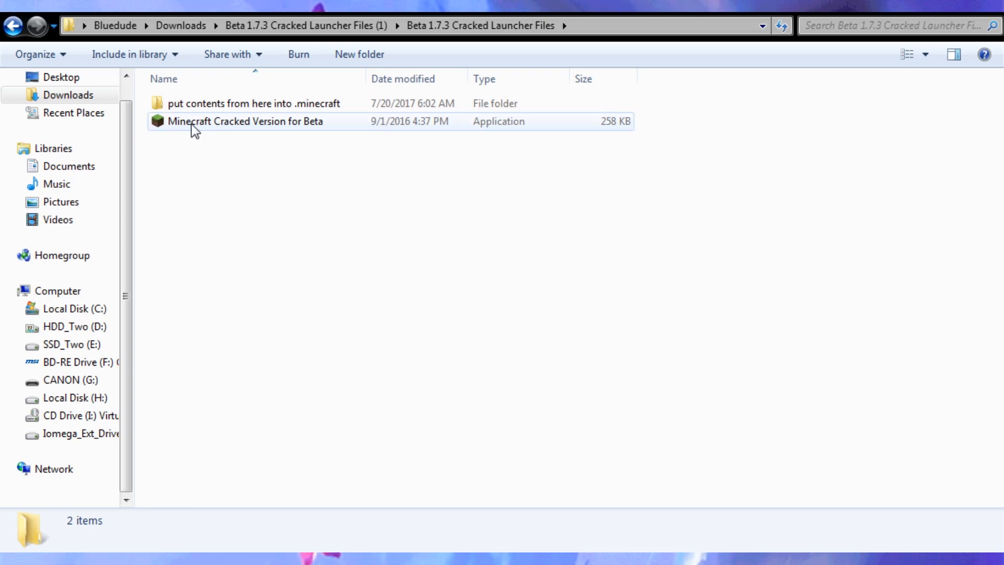
{"action": "left_click", "coordinate": [269, 145]}
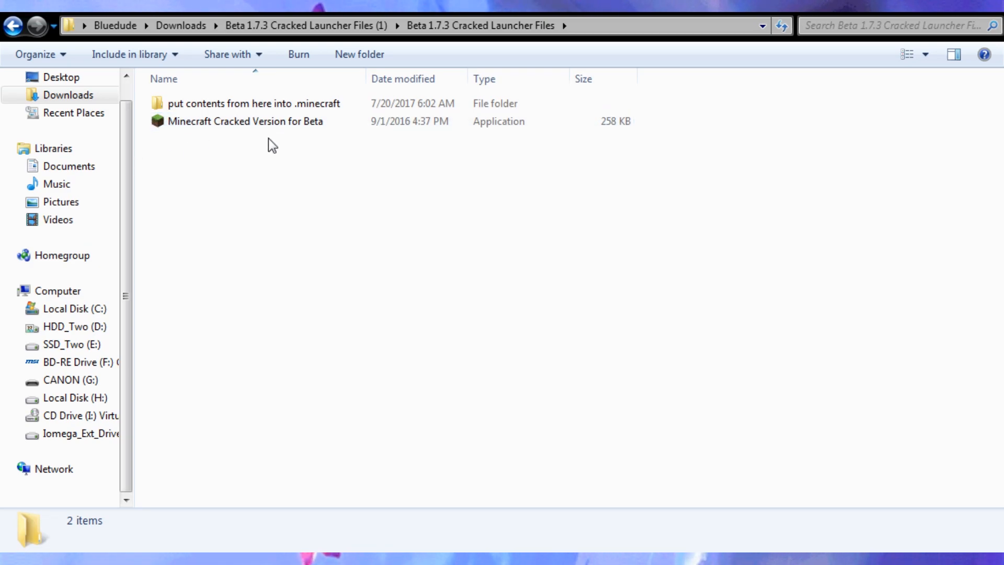
{"action": "left_click", "coordinate": [245, 121]}
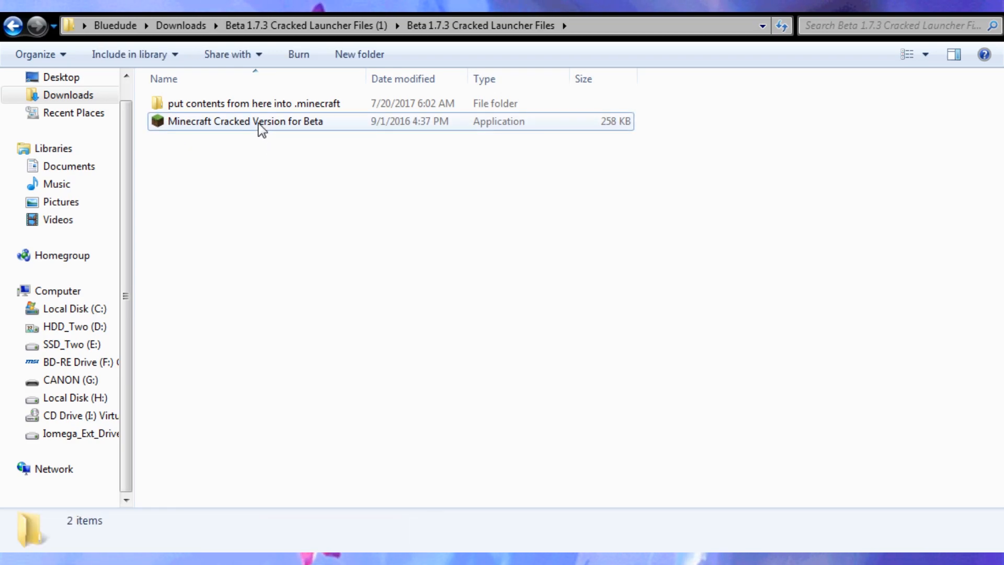
- Select the Beta launcher, then the 'put contents from here into .minecraft' folder
{"action": "left_click", "coordinate": [244, 121]}
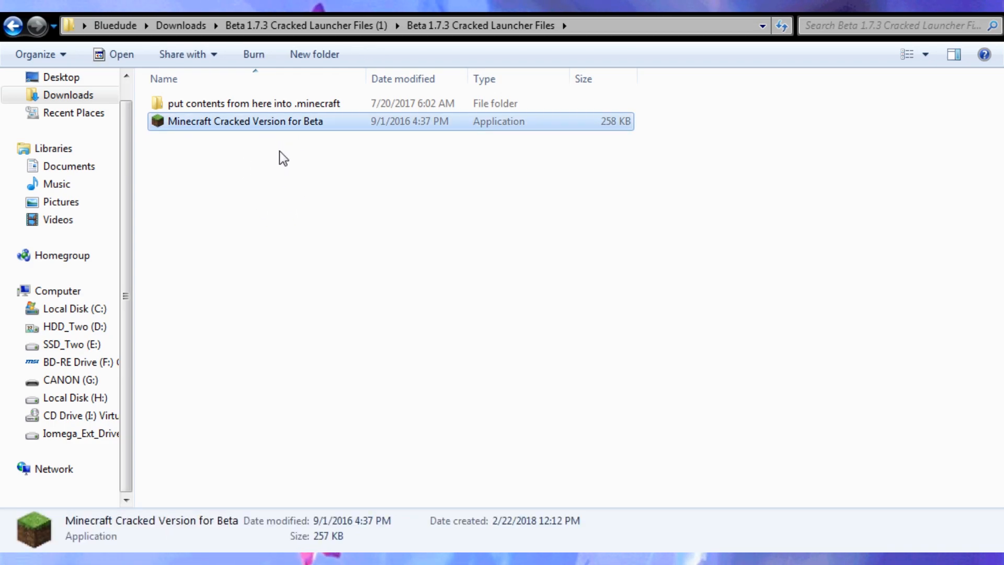
{"action": "left_click", "coordinate": [253, 160]}
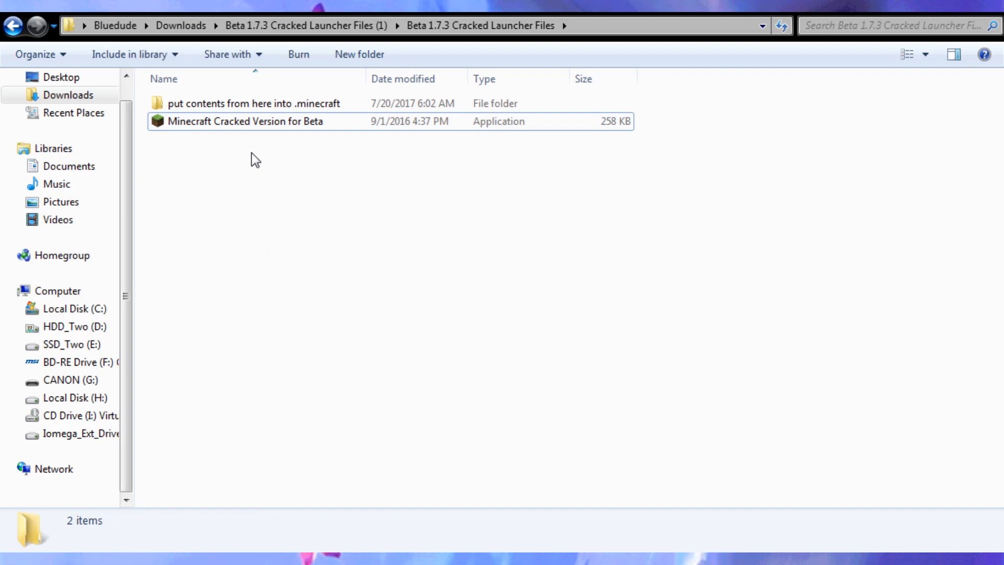
{"action": "left_click", "coordinate": [245, 121]}
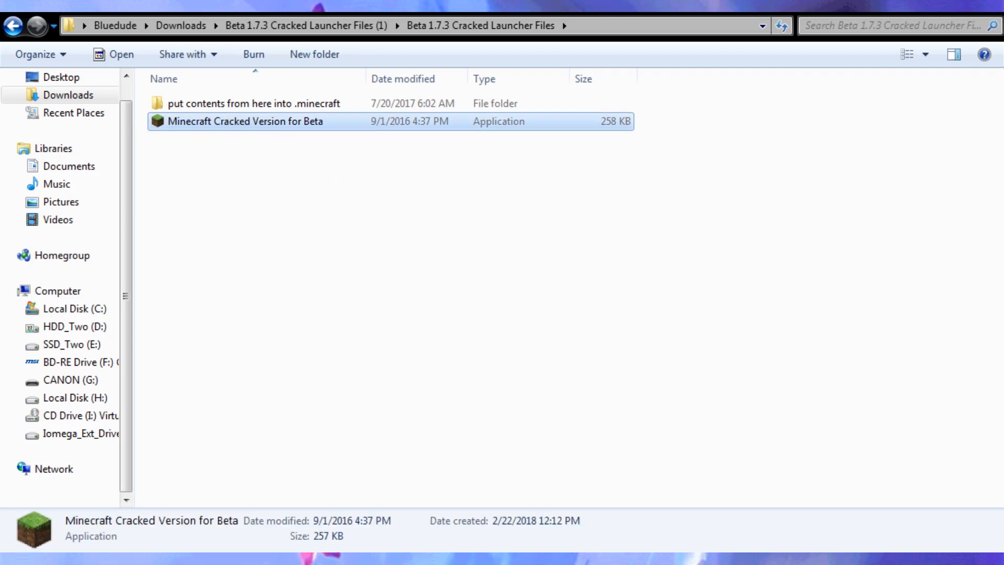
{"action": "mouse_move", "coordinate": [215, 255]}
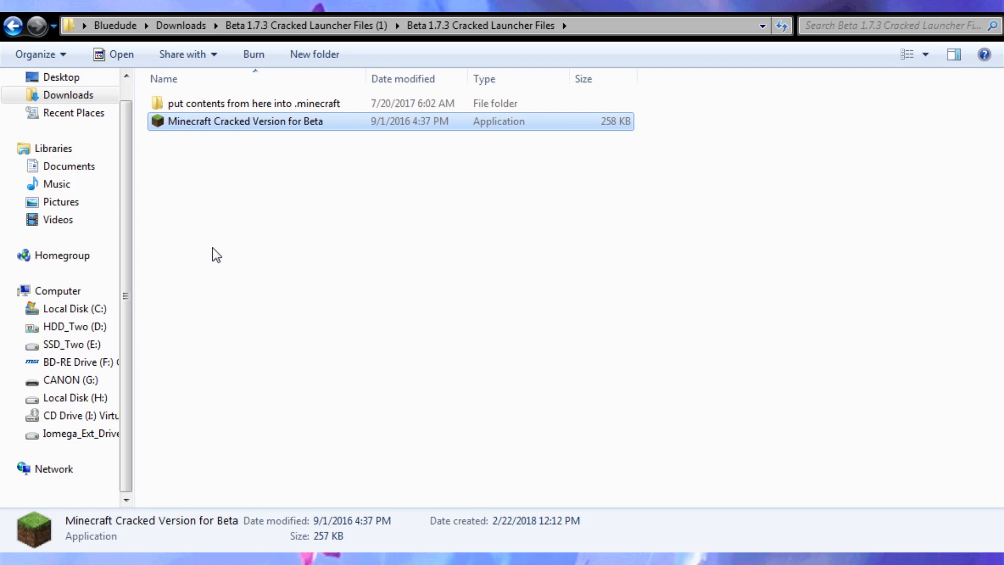
{"action": "mouse_move", "coordinate": [262, 265]}
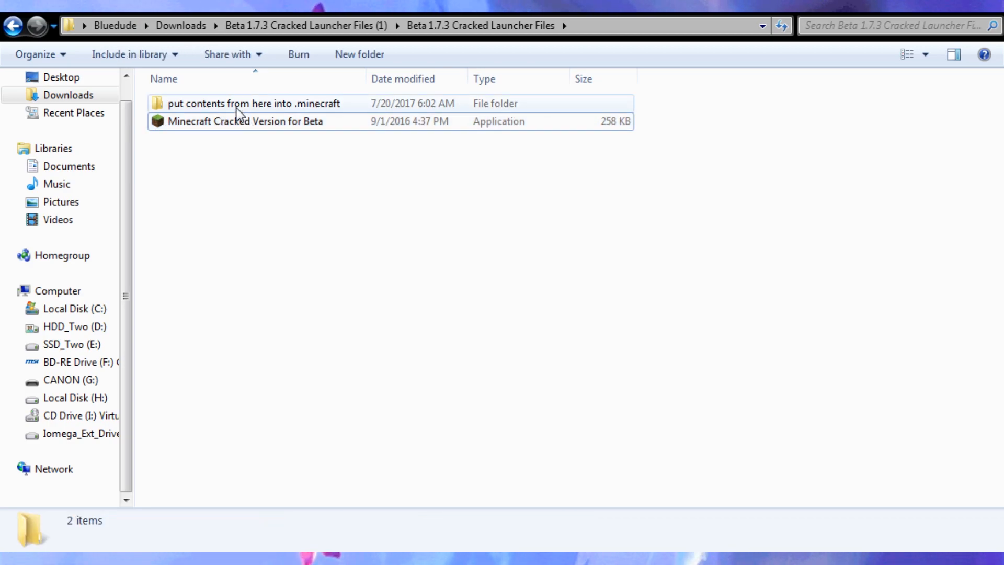
{"action": "left_click", "coordinate": [250, 103]}
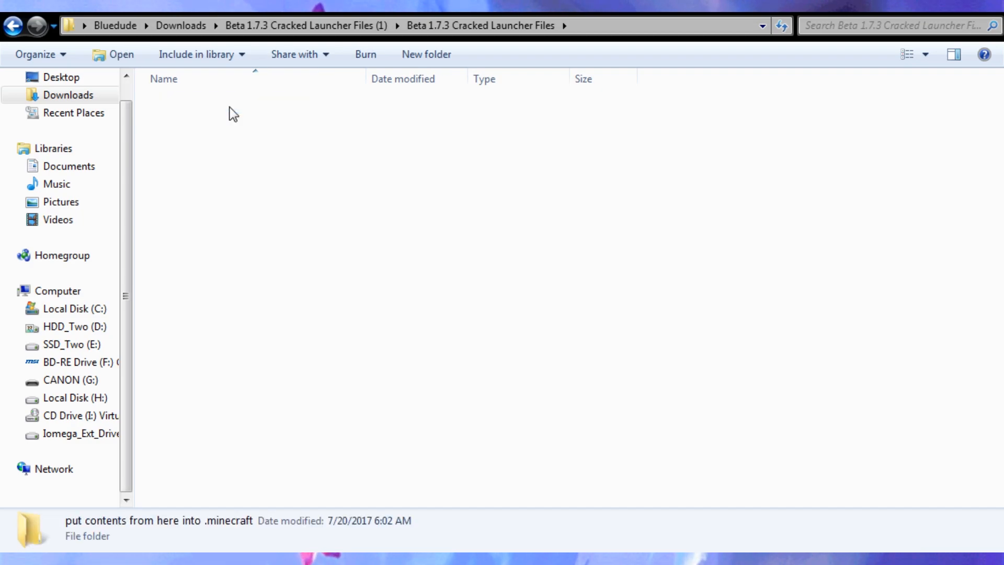
- Open the 'put contents' folder and enter %APPDATA% as the location
{"action": "double_click", "coordinate": [159, 520]}
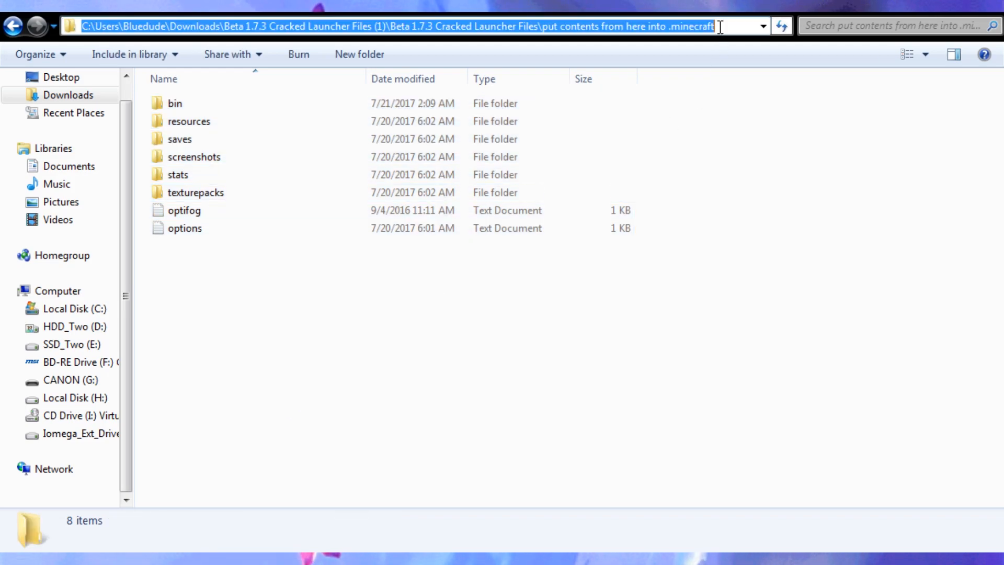
{"action": "type", "text": "%a"}
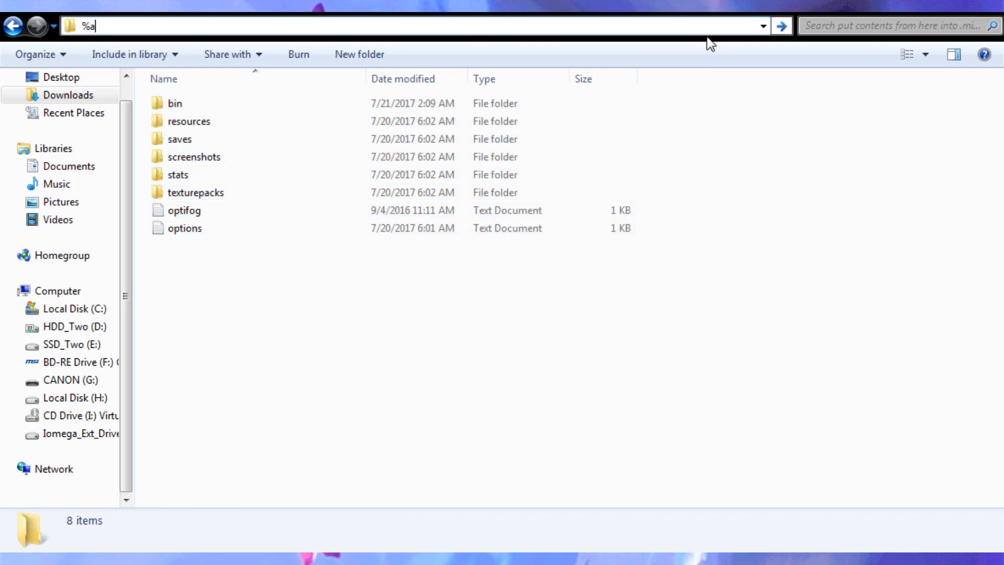
{"action": "type", "text": "PPDATA%"}
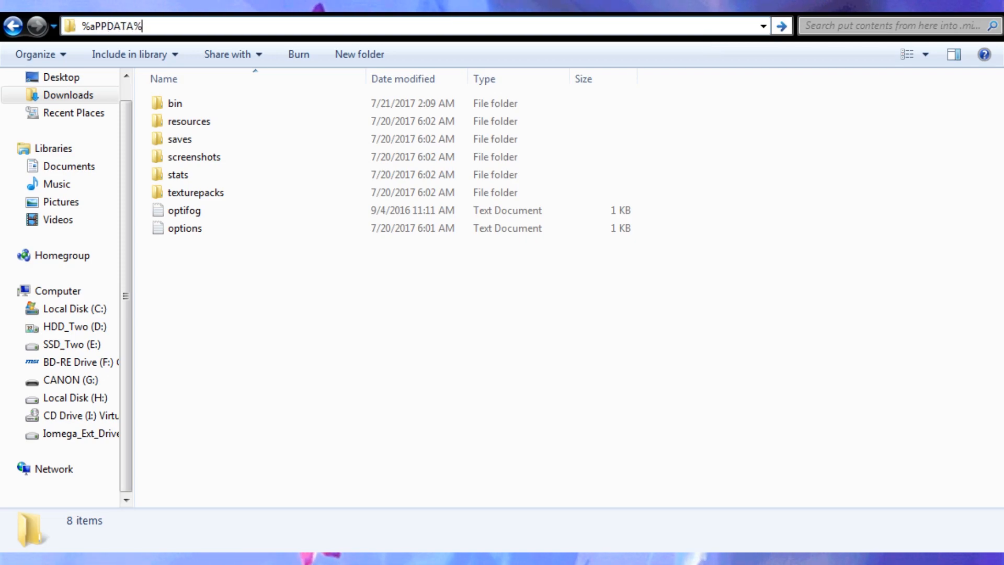
{"action": "mouse_move", "coordinate": [712, 43]}
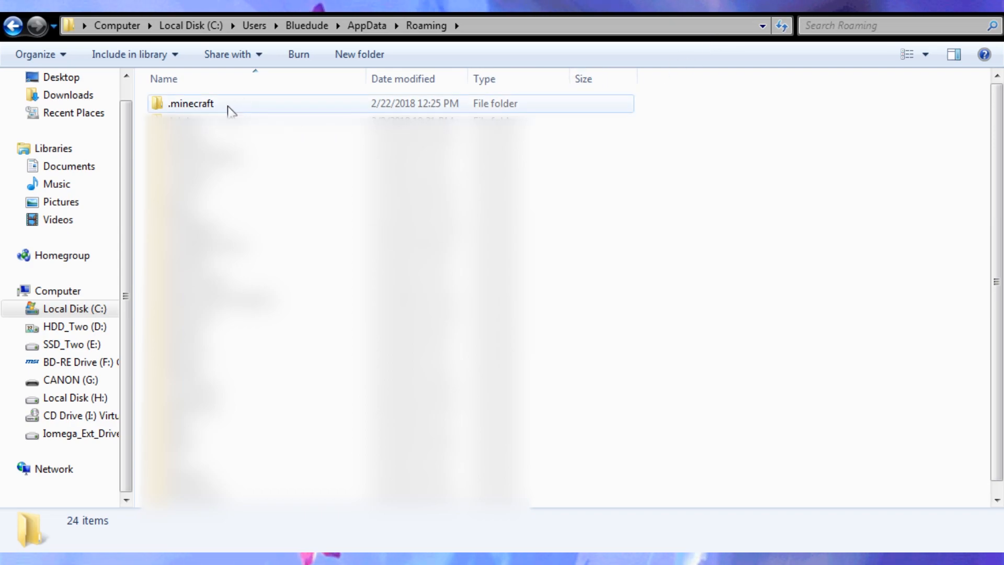
- Open the .minecraft folder, then its bin subfolder
{"action": "double_click", "coordinate": [189, 103]}
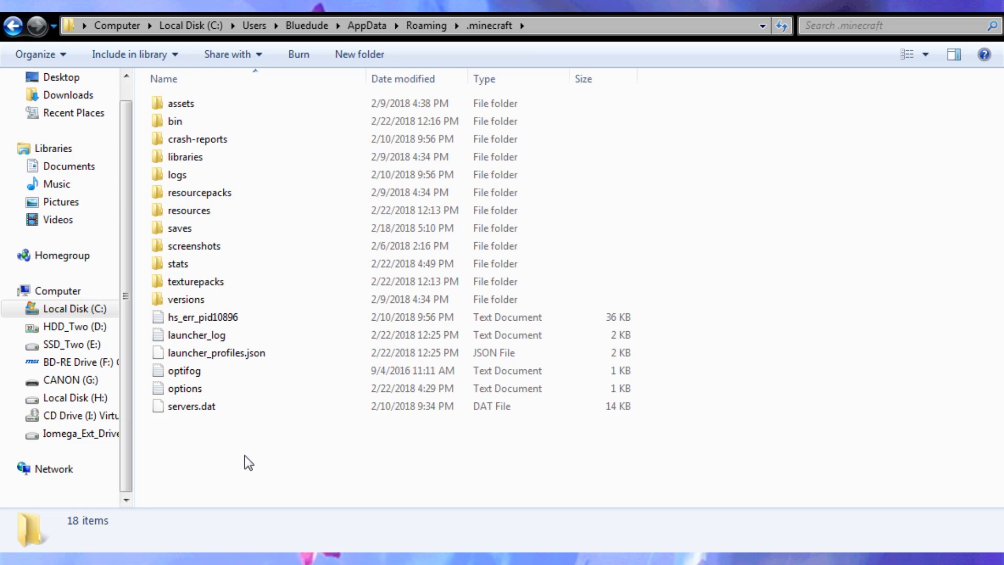
{"action": "mouse_move", "coordinate": [190, 447]}
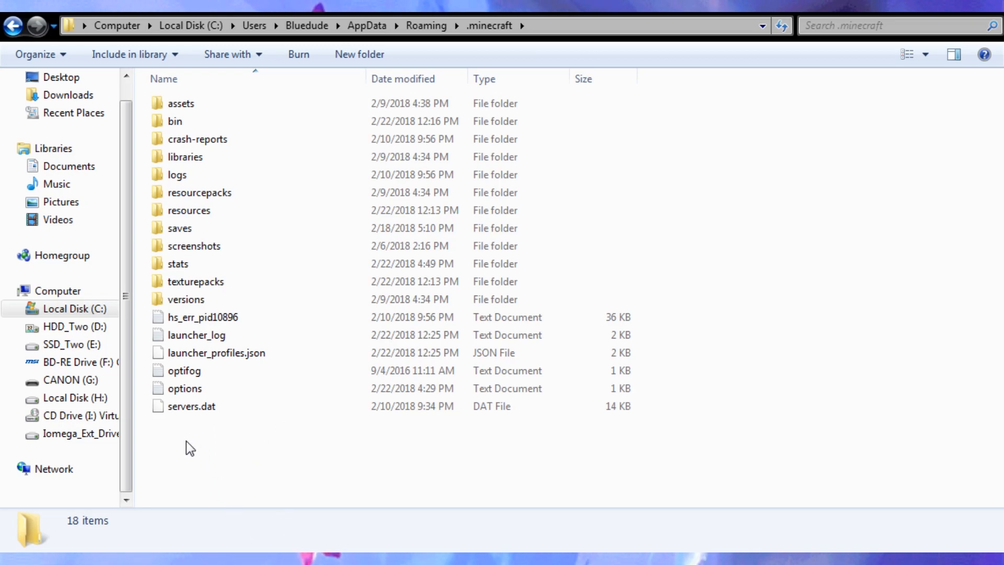
{"action": "mouse_move", "coordinate": [487, 459]}
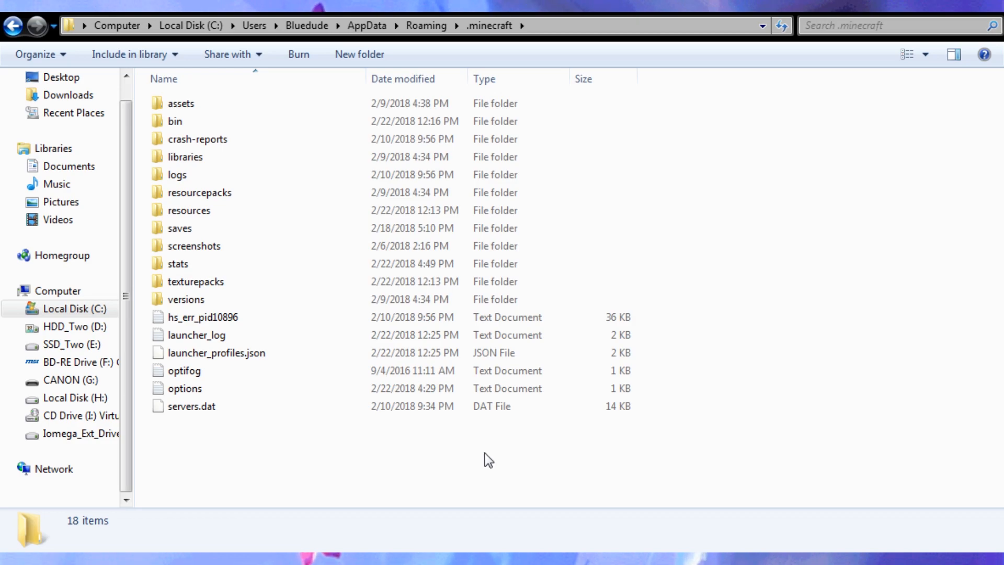
{"action": "mouse_move", "coordinate": [250, 428]}
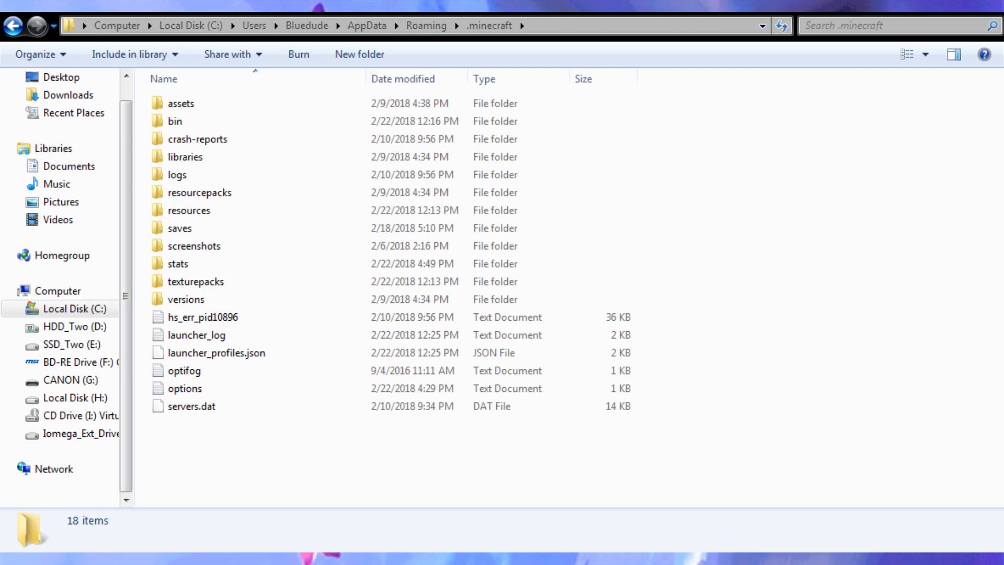
{"action": "double_click", "coordinate": [175, 121]}
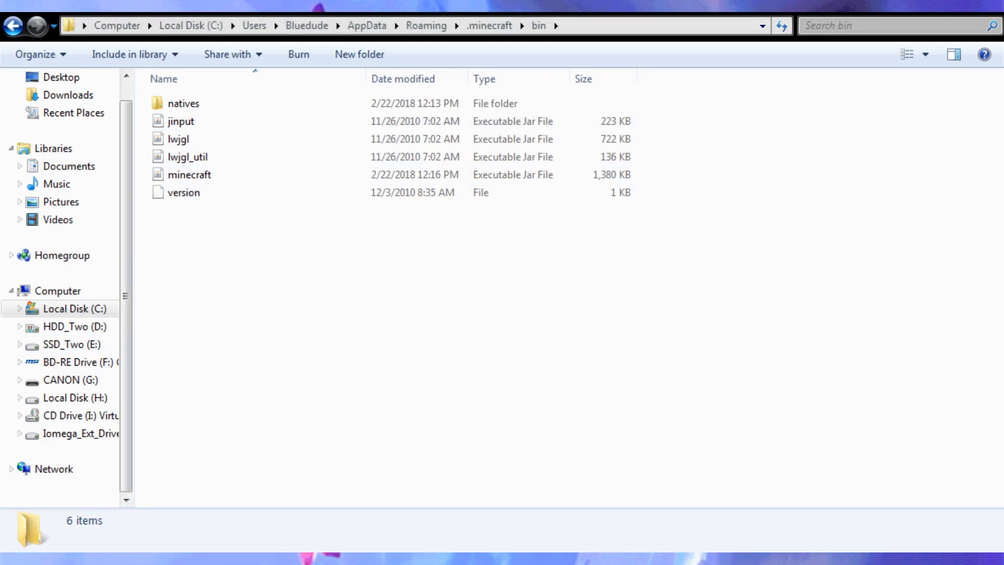
{"action": "left_click", "coordinate": [188, 174]}
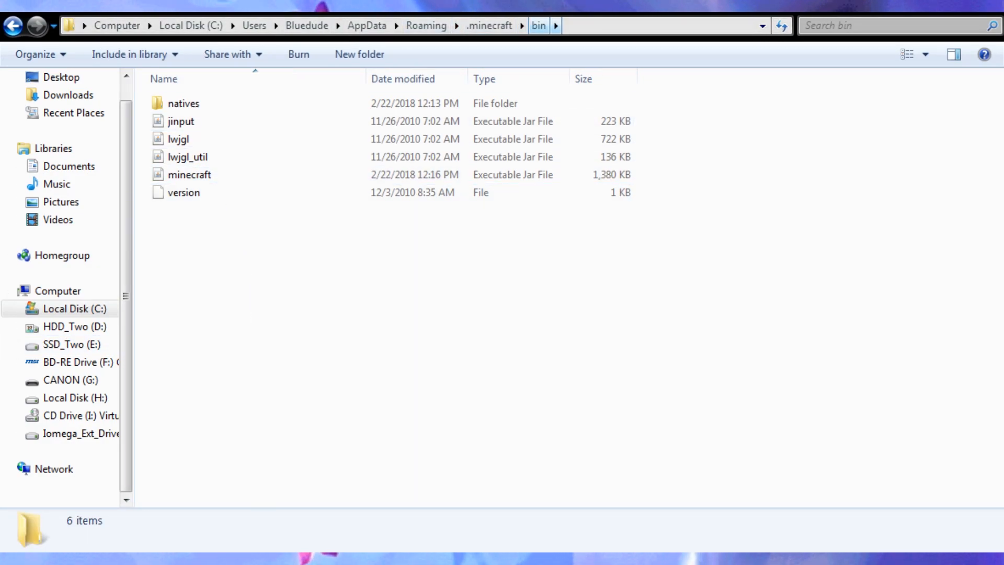
{"action": "left_click", "coordinate": [183, 192]}
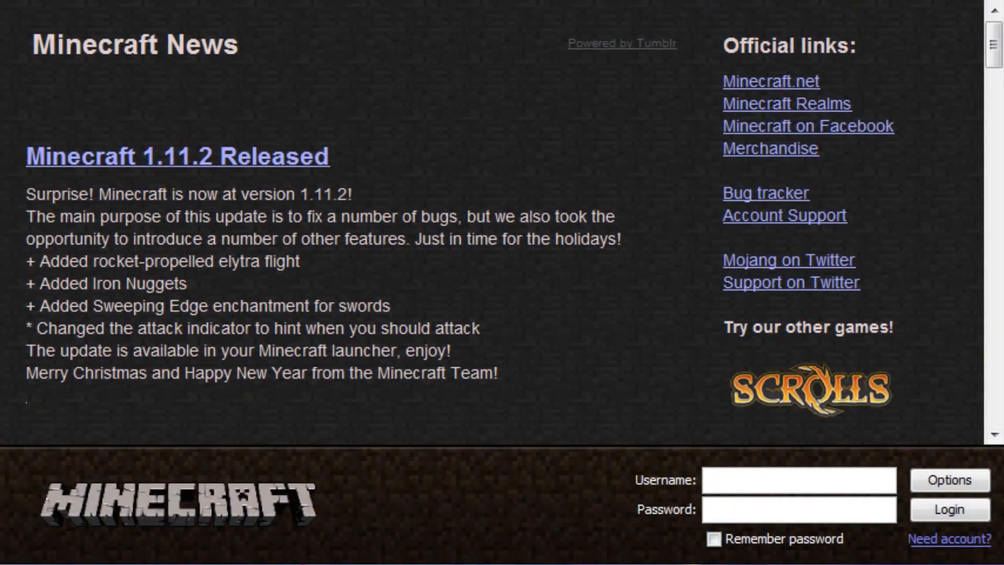
- Try logging in, then choose Play Offline after minecraft.net fails to connect
{"action": "scroll", "scroll_direction": "down", "scroll_amount": 3}
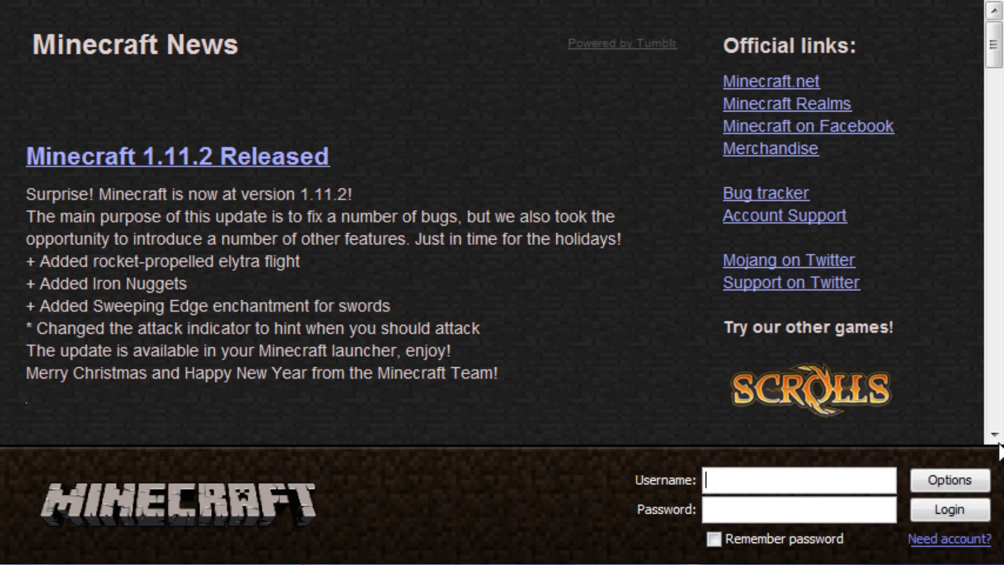
{"action": "left_click", "coordinate": [948, 509]}
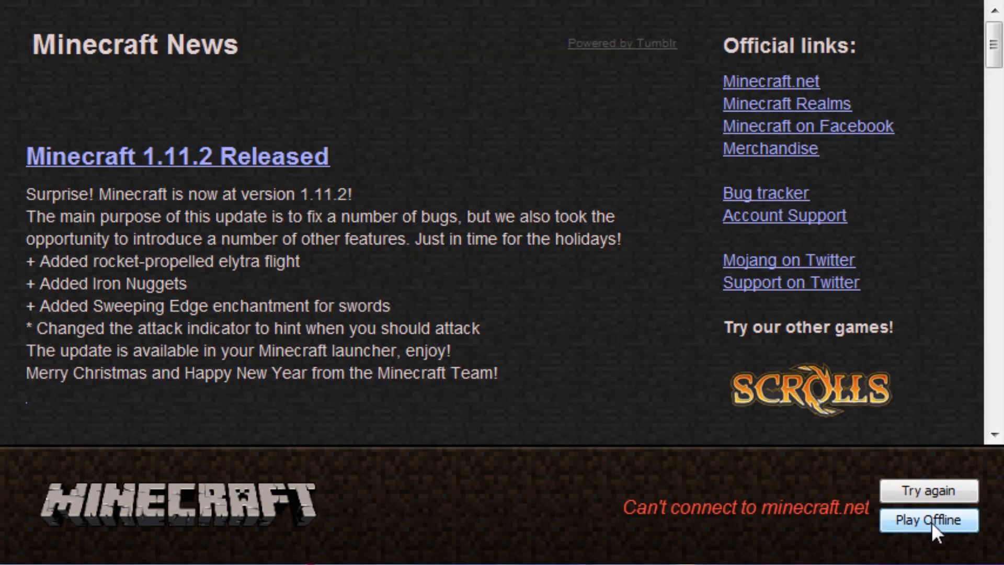
{"action": "mouse_move", "coordinate": [766, 525]}
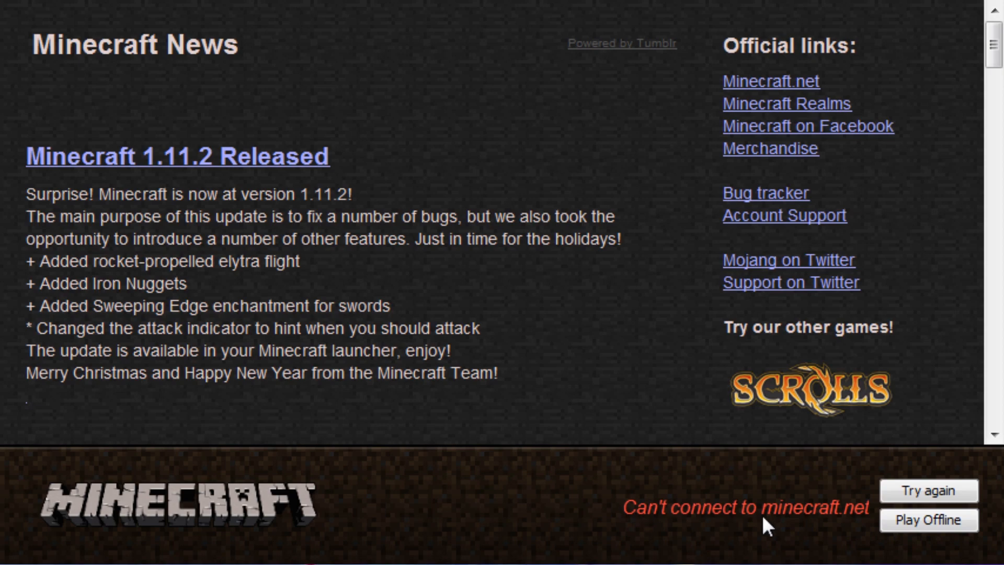
{"action": "mouse_move", "coordinate": [536, 365]}
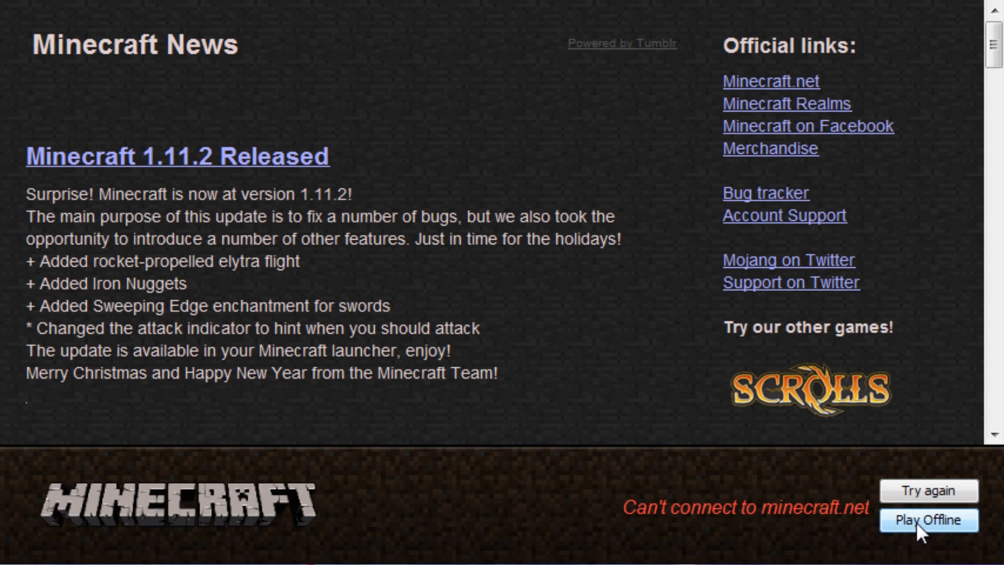
{"action": "left_click", "coordinate": [927, 519]}
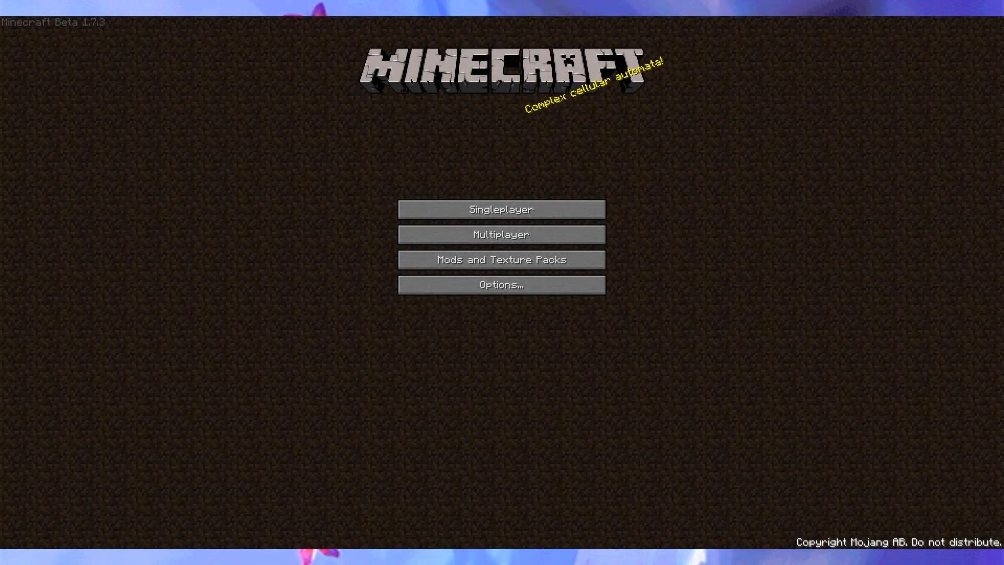
{"action": "mouse_move", "coordinate": [373, 246]}
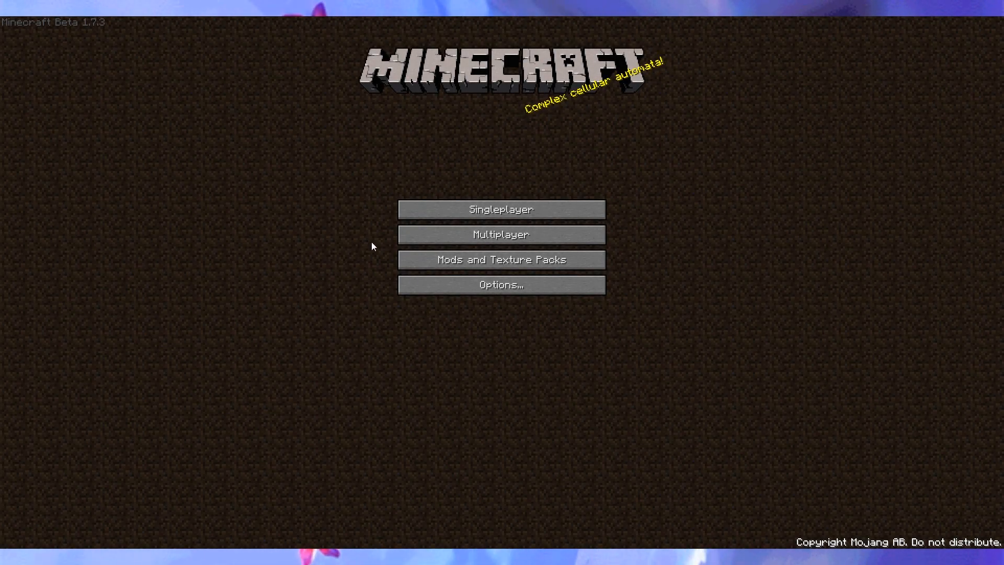
{"action": "mouse_move", "coordinate": [243, 273]}
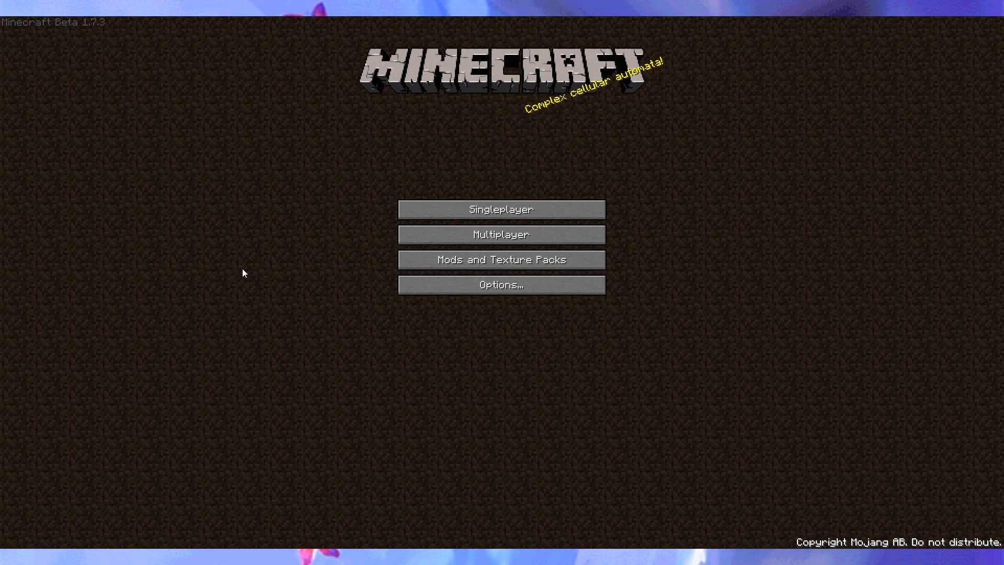
{"action": "mouse_move", "coordinate": [580, 169]}
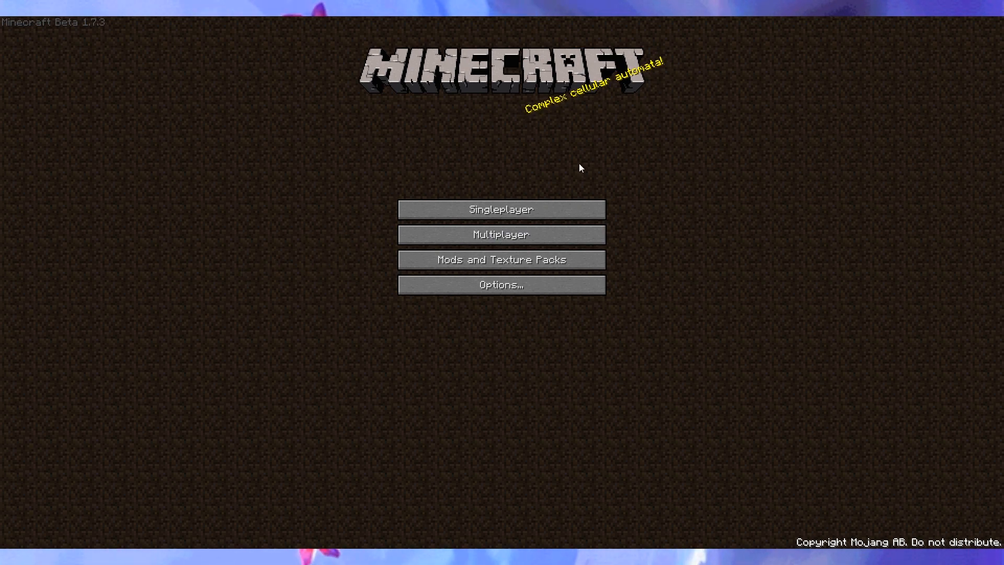
- Choose Singleplayer on the Minecraft title screen
{"action": "left_click", "coordinate": [500, 209]}
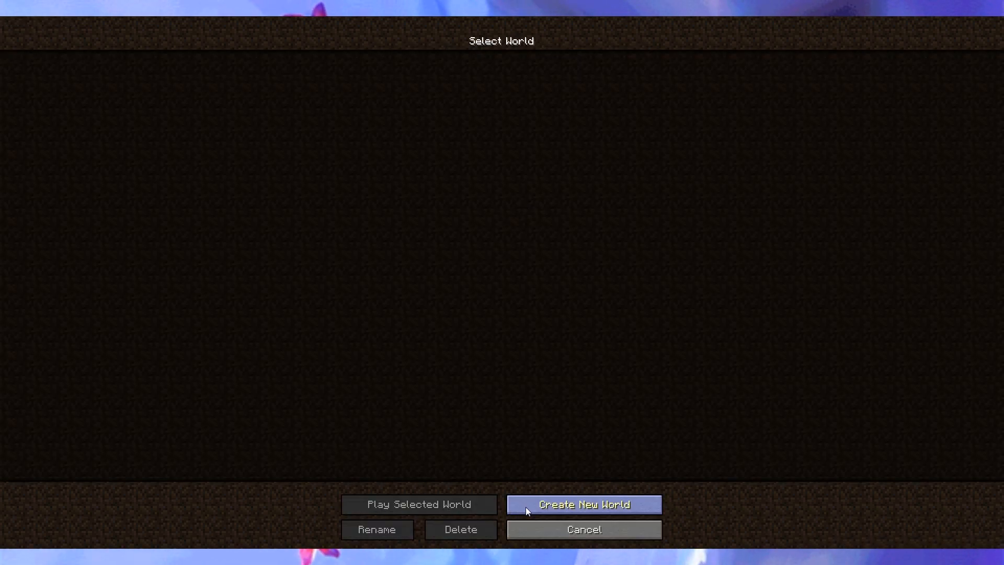
- Create a new world named 'Te' and load into it
{"action": "left_click", "coordinate": [582, 504]}
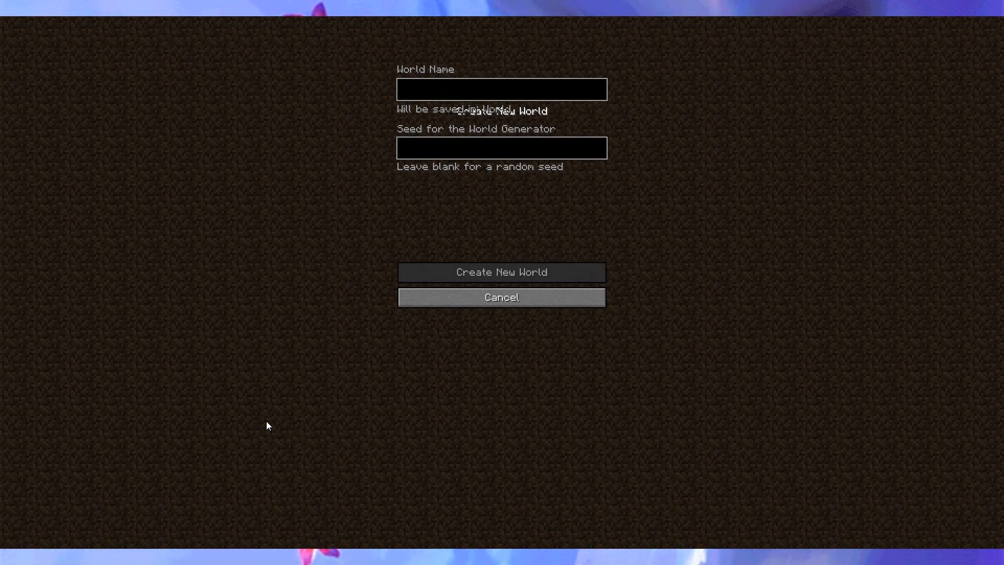
{"action": "type", "text": "Te"}
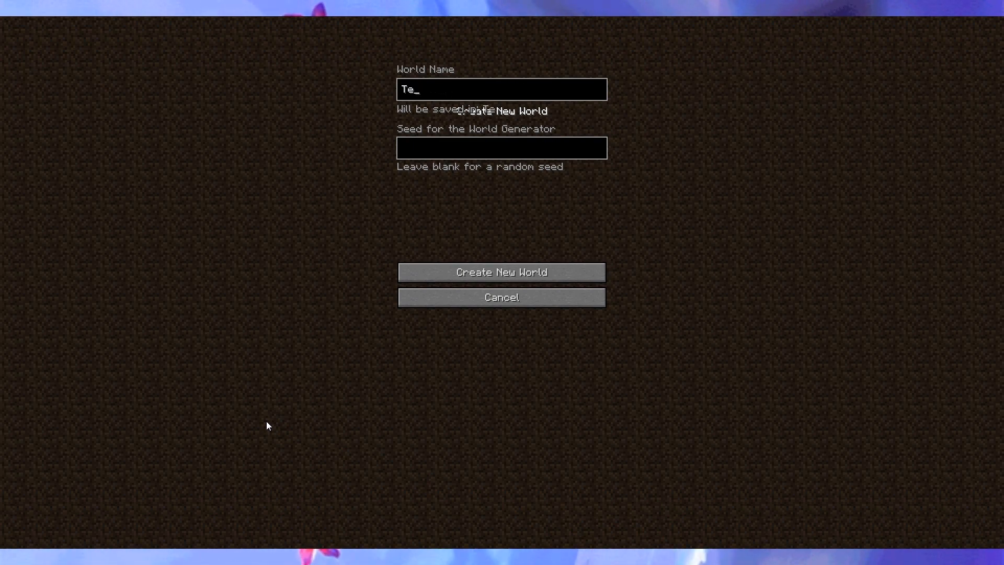
{"action": "left_click", "coordinate": [502, 271]}
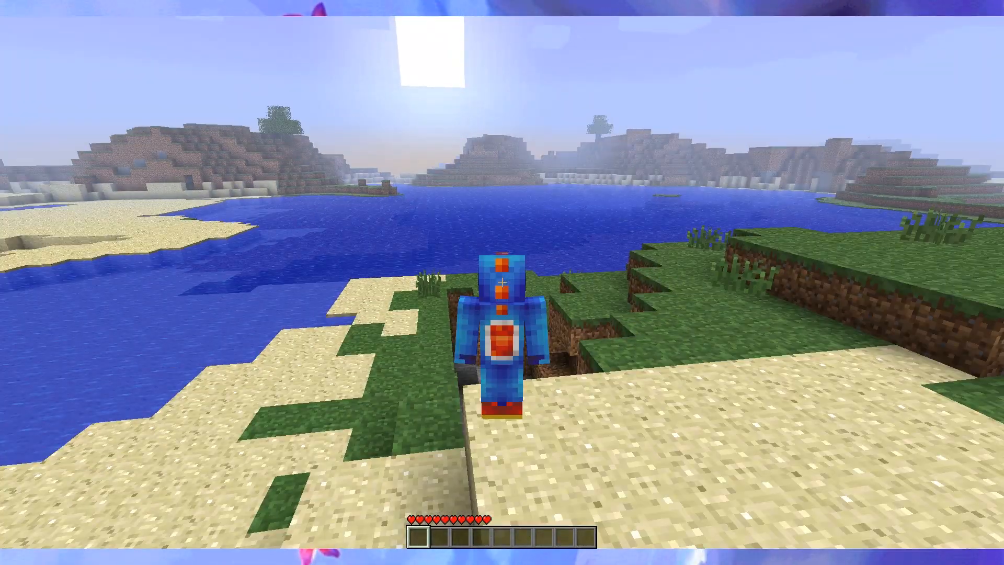
- View the custom skin in the inventory, close it, and pause the game
{"action": "key", "text": "e"}
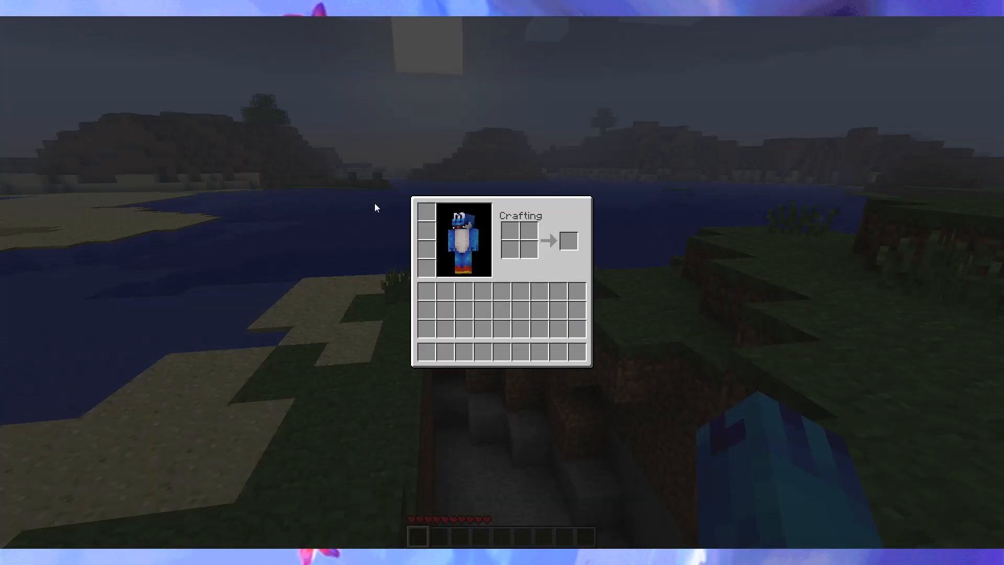
{"action": "key", "text": "Escape"}
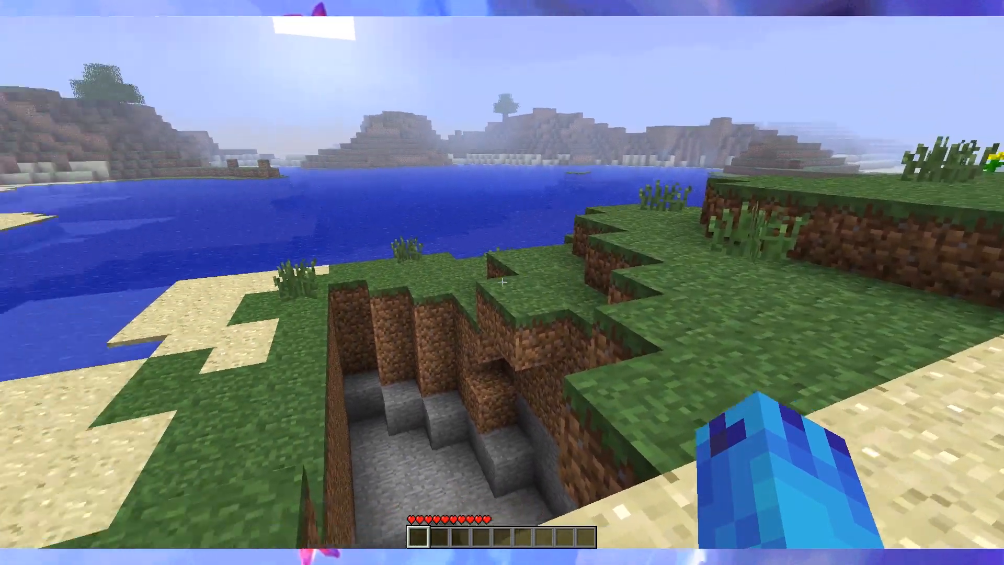
{"action": "key", "text": "Escape"}
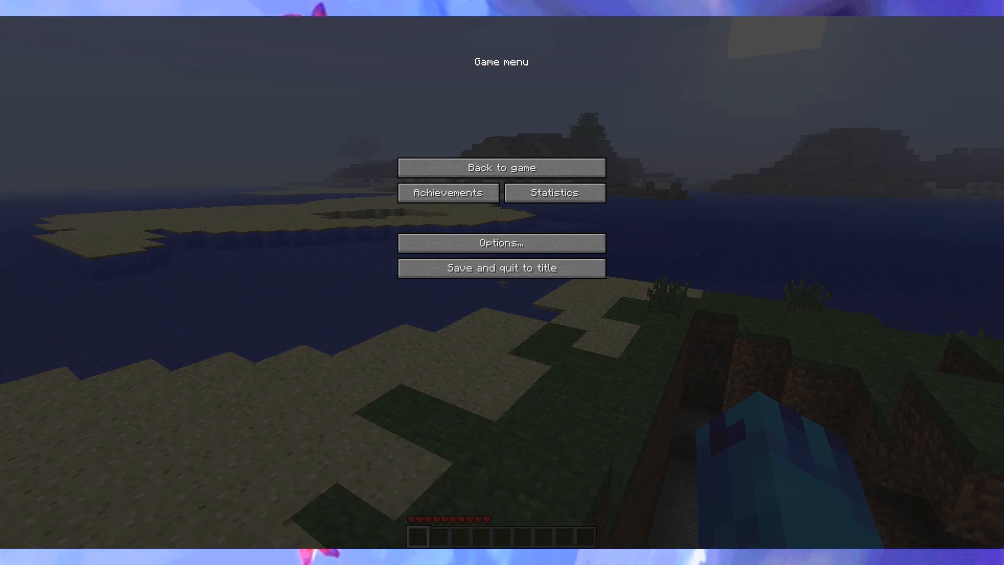